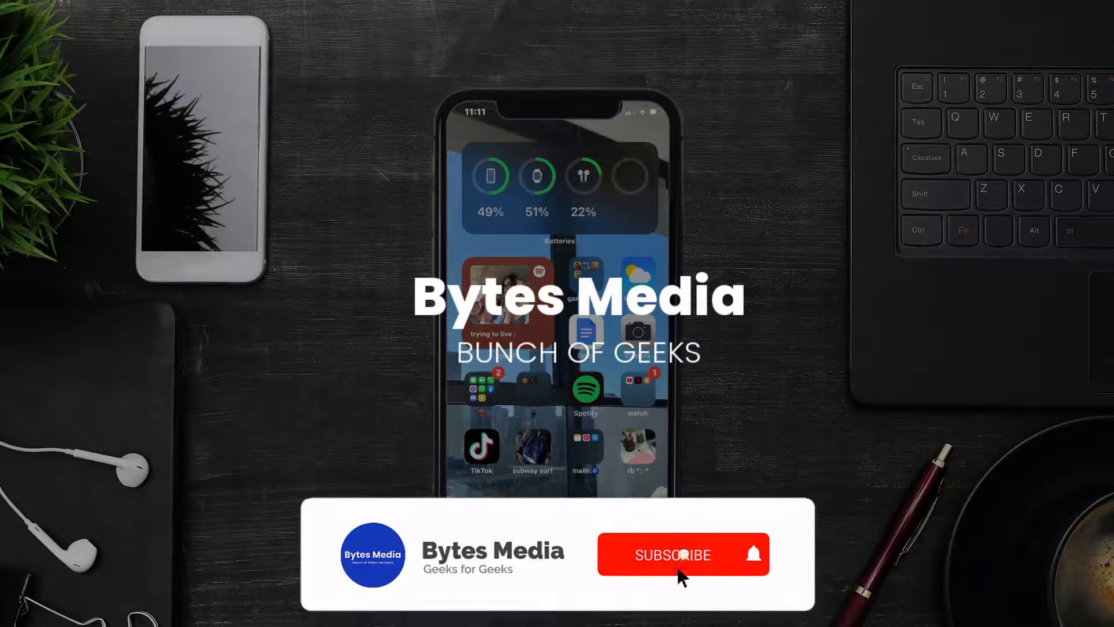
Toggle Airplane Mode on and back off in Control Center to reset the network connection
click(672, 554)
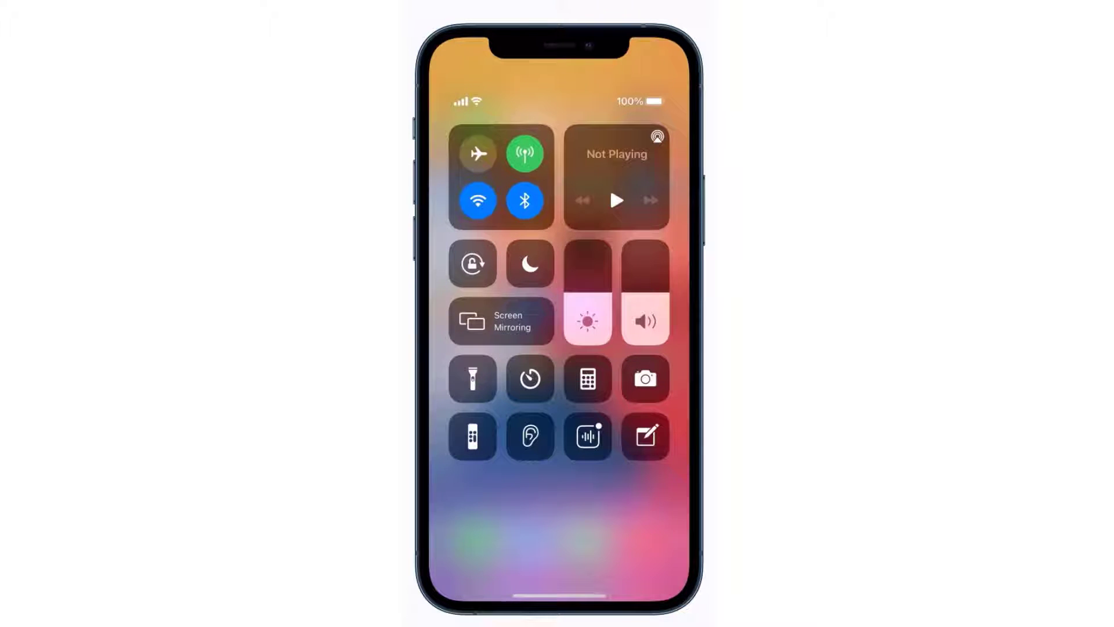
click(477, 154)
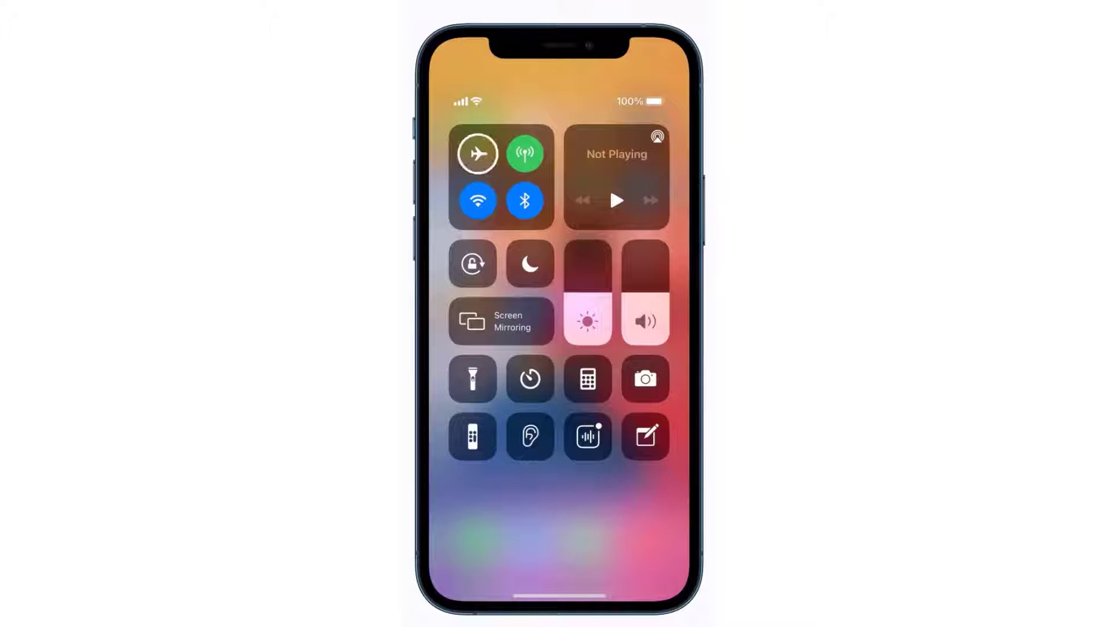
click(477, 153)
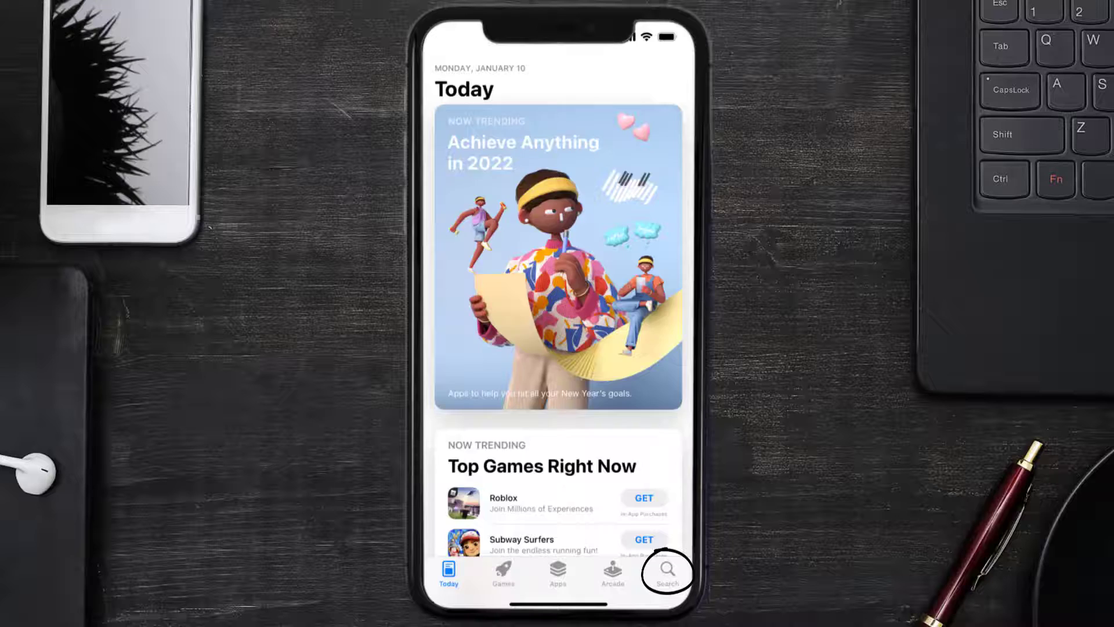
Update Cash App from the App Store search results and launch the updated app
click(666, 570)
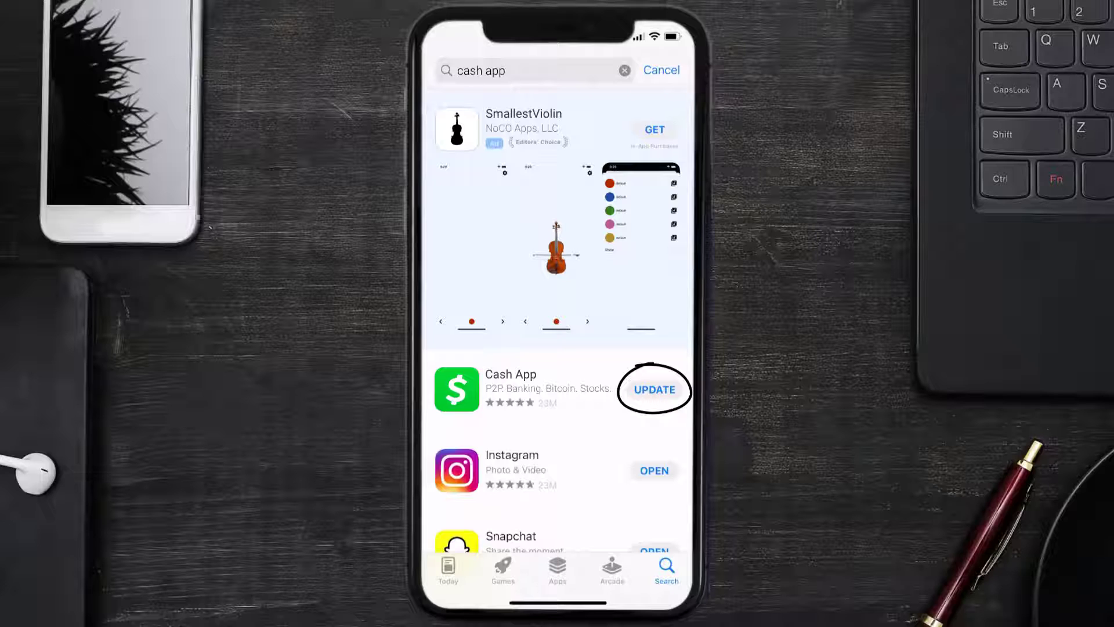
click(653, 390)
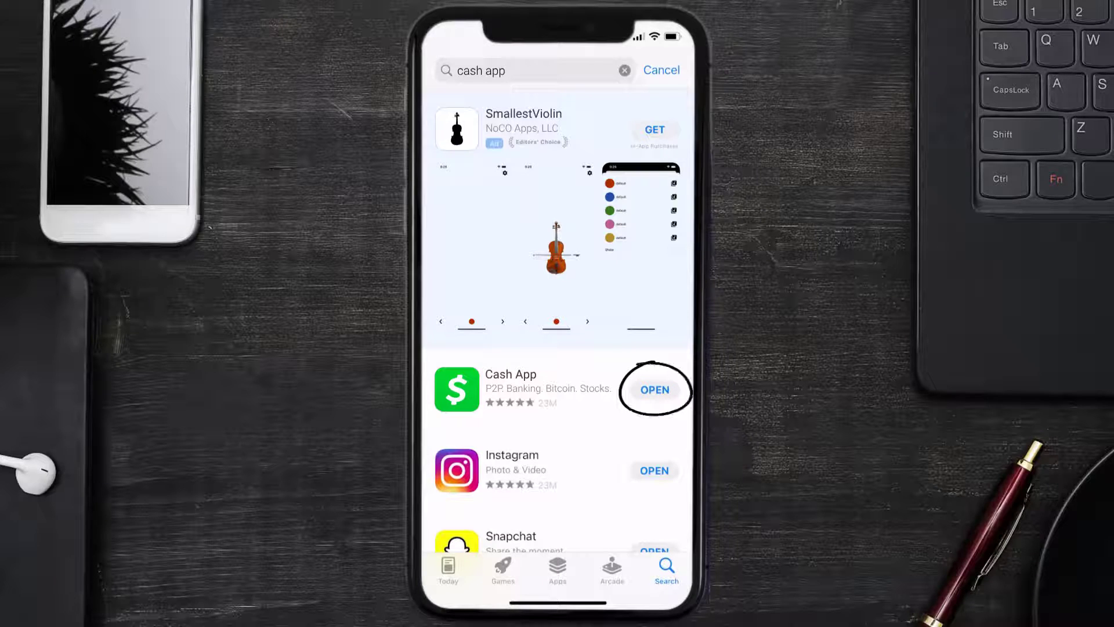
click(654, 390)
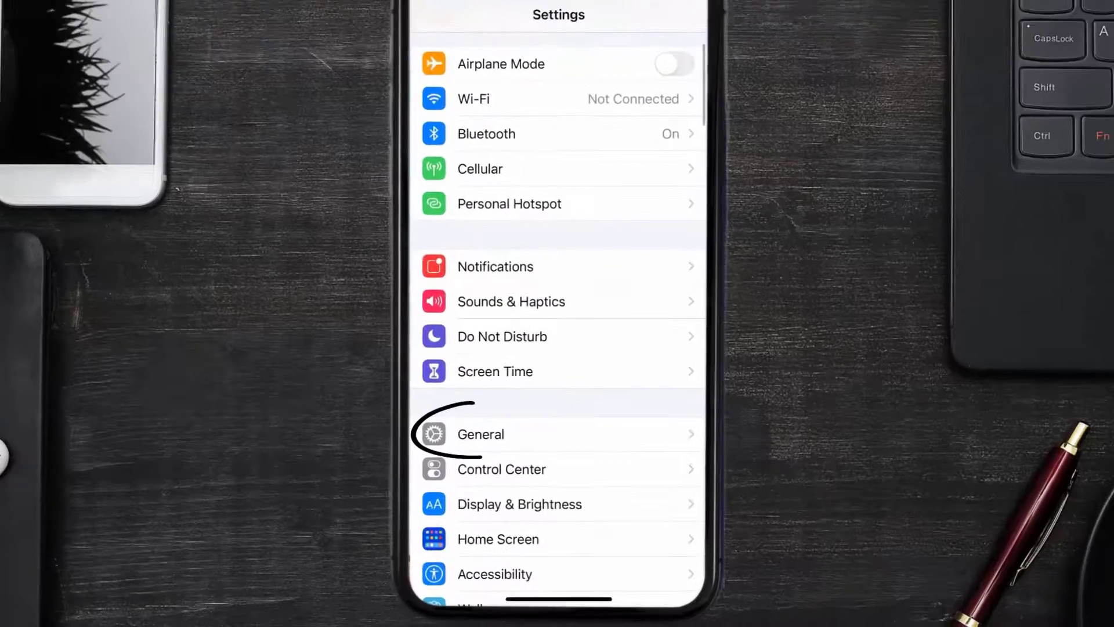
Offload Cash App via General > iPhone Storage, keeping its data, then choose Reinstall App
click(480, 434)
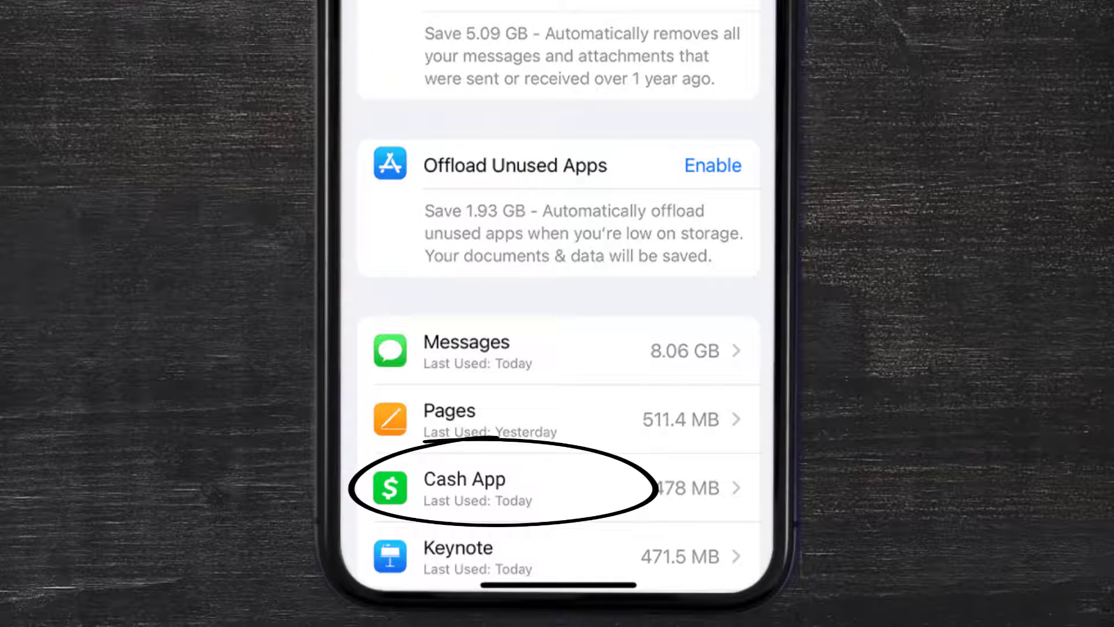
click(498, 489)
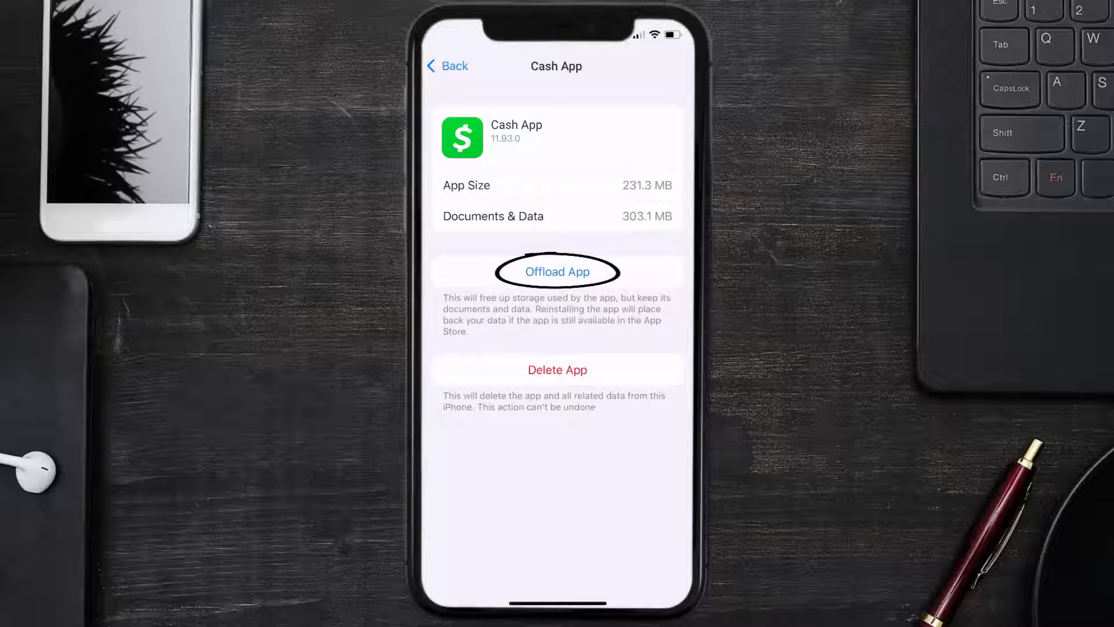
click(557, 271)
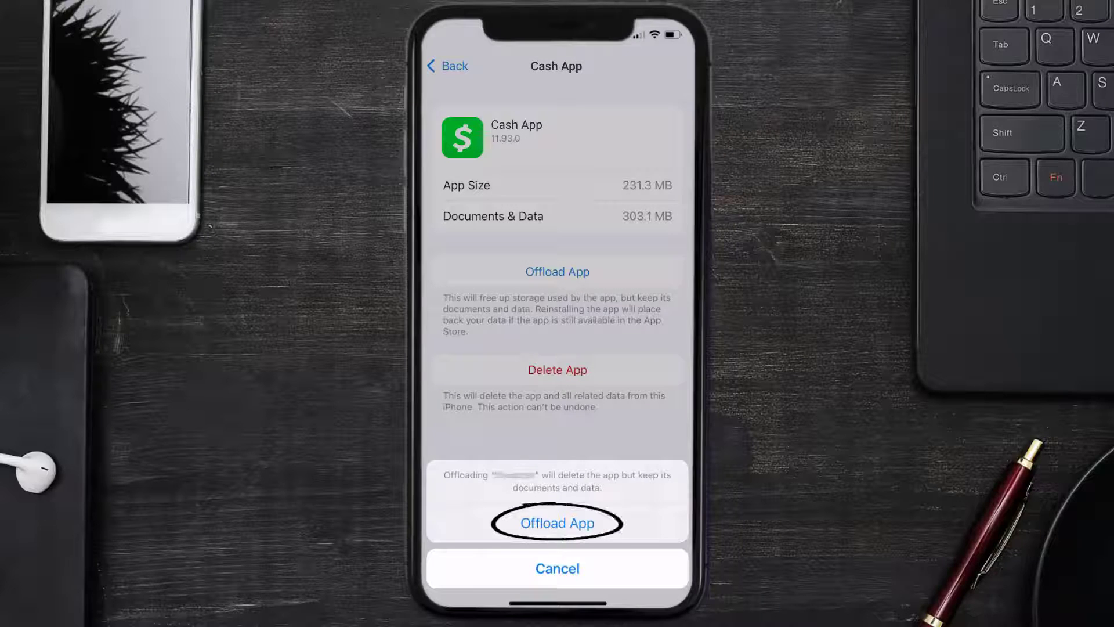
click(557, 523)
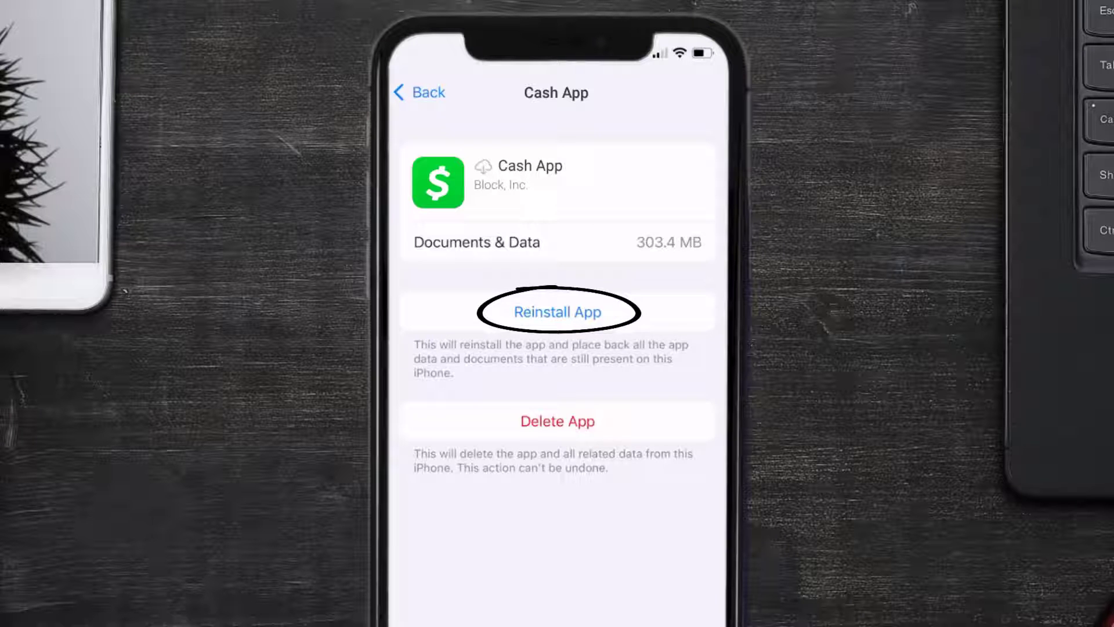
click(557, 311)
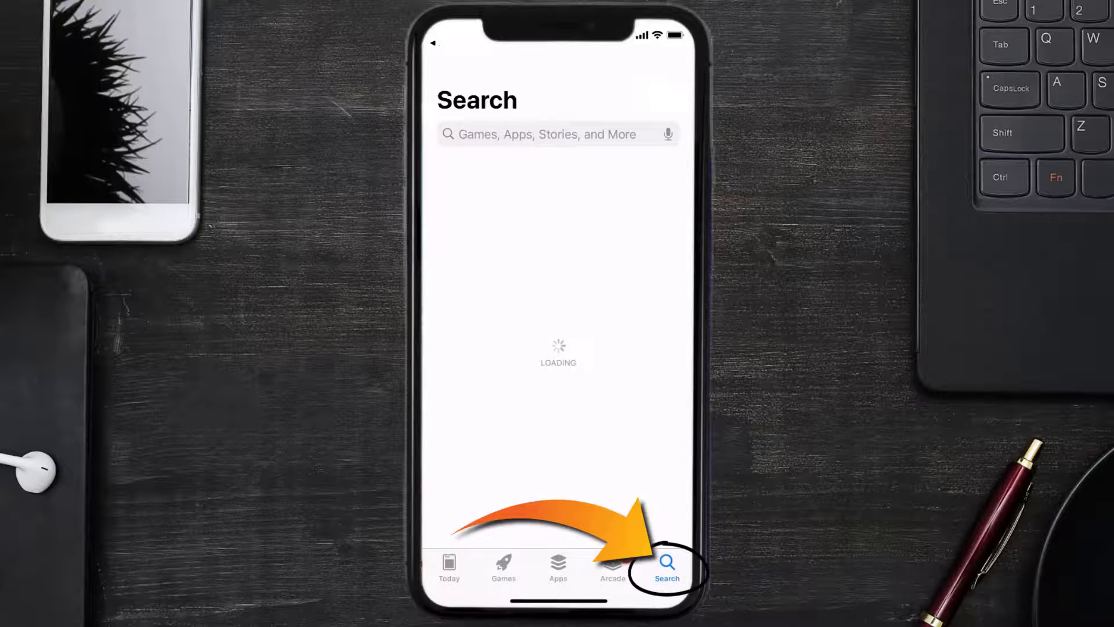
Search the App Store for 'cash app' and start downloading Cash App with GET
text(cash app)
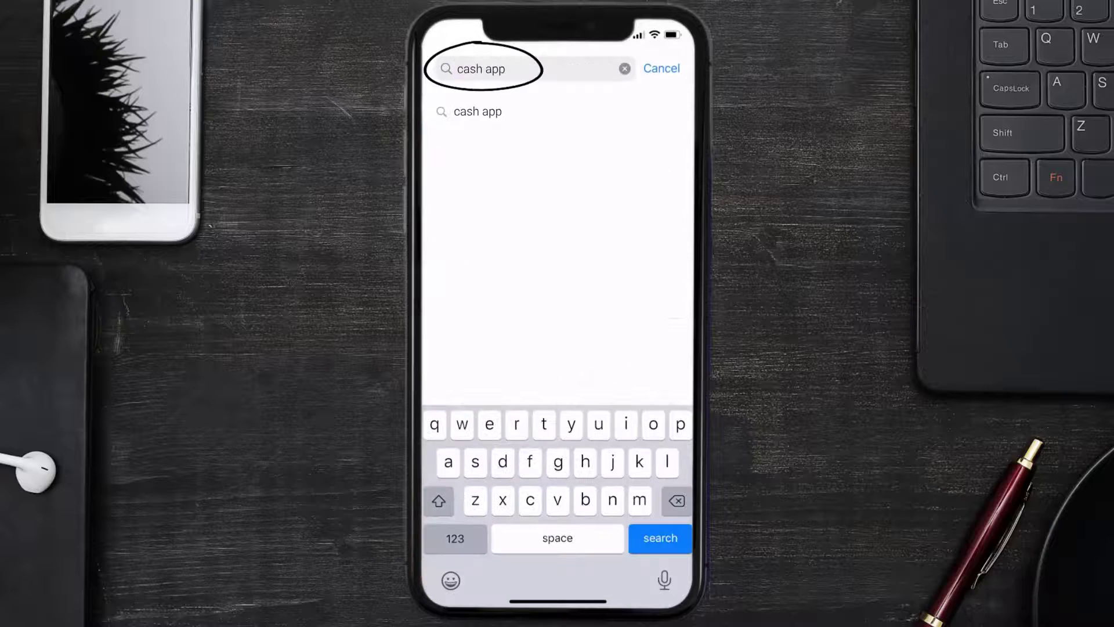
click(659, 537)
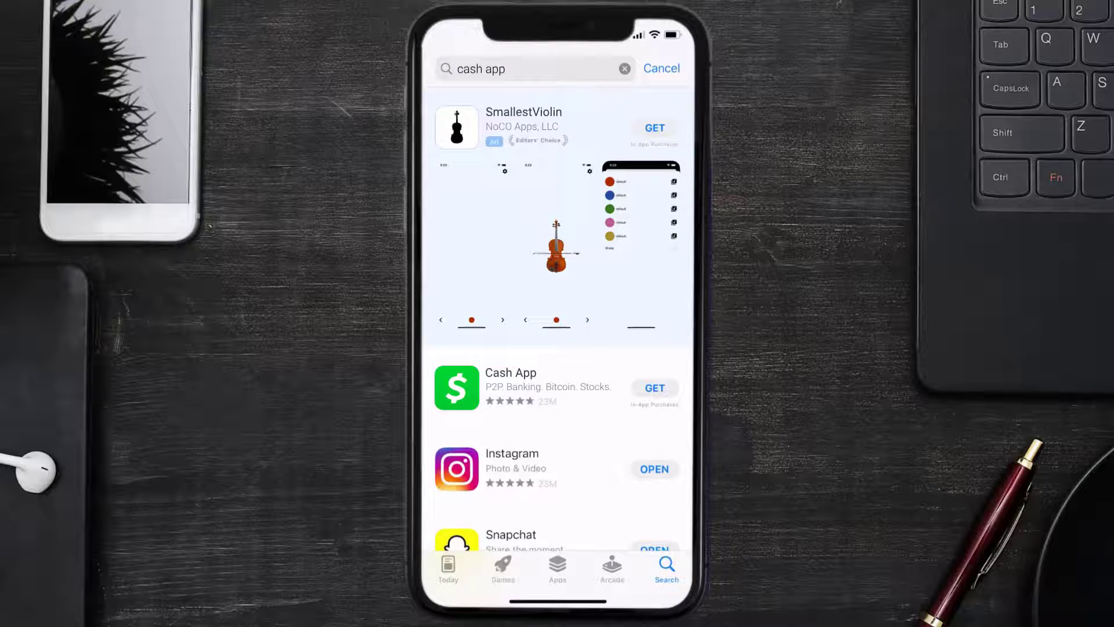
click(653, 387)
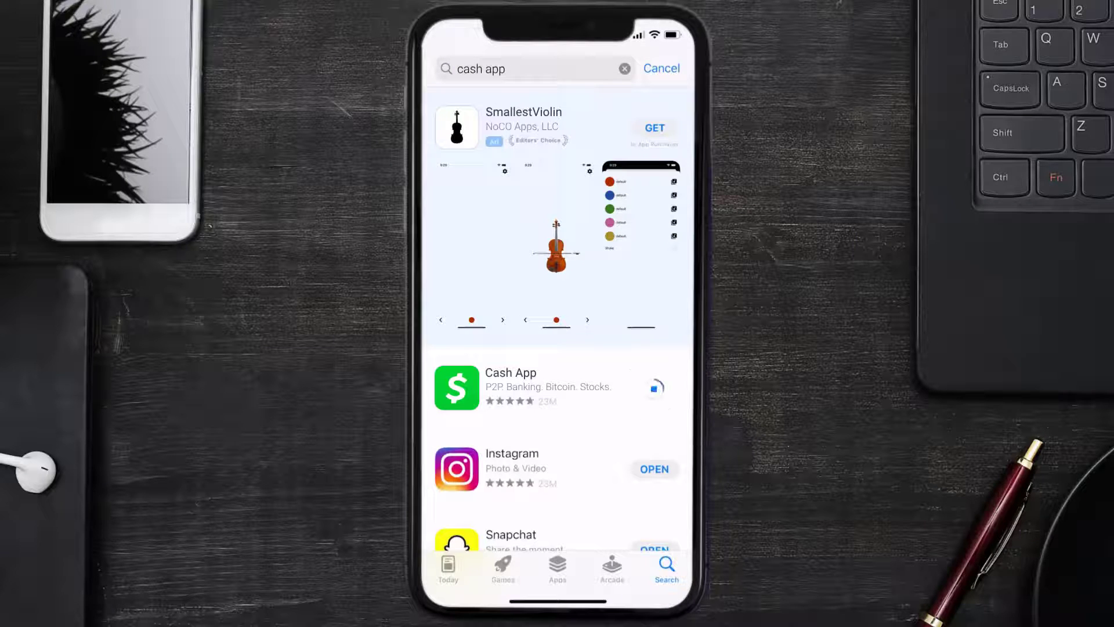